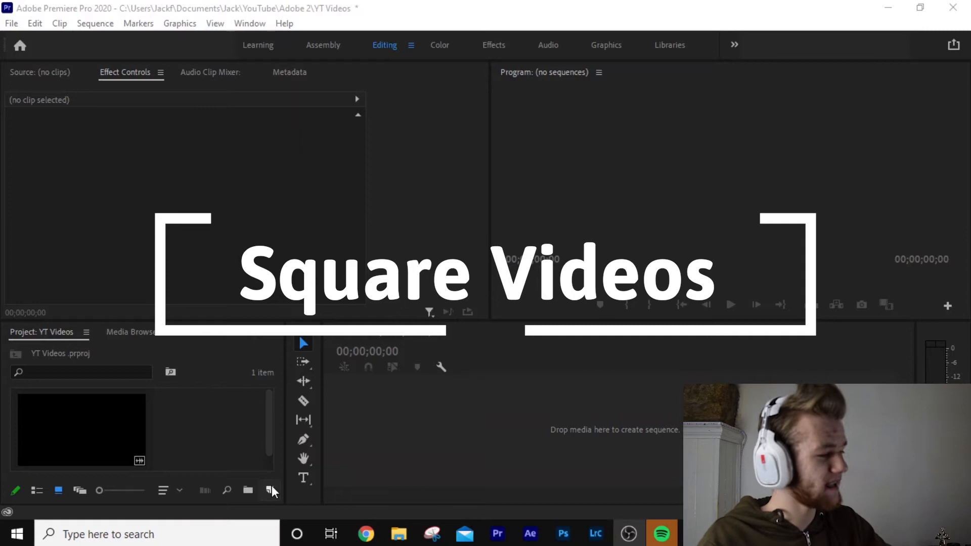
# Bring up the New Item list at the bottom of the Project panel
pyautogui.click(271, 491)
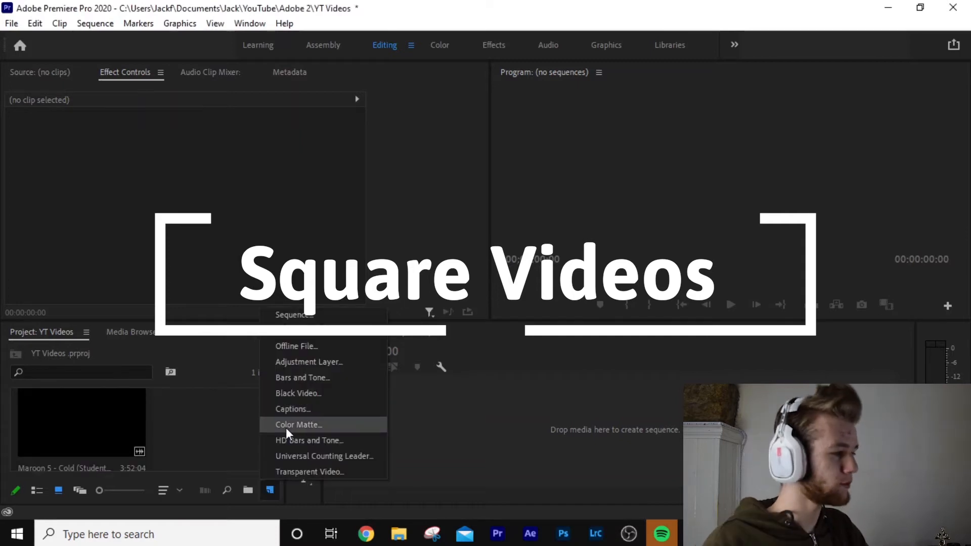
# Create a Black Video item at 1080×1080 and 30.00 fps
pyautogui.click(298, 394)
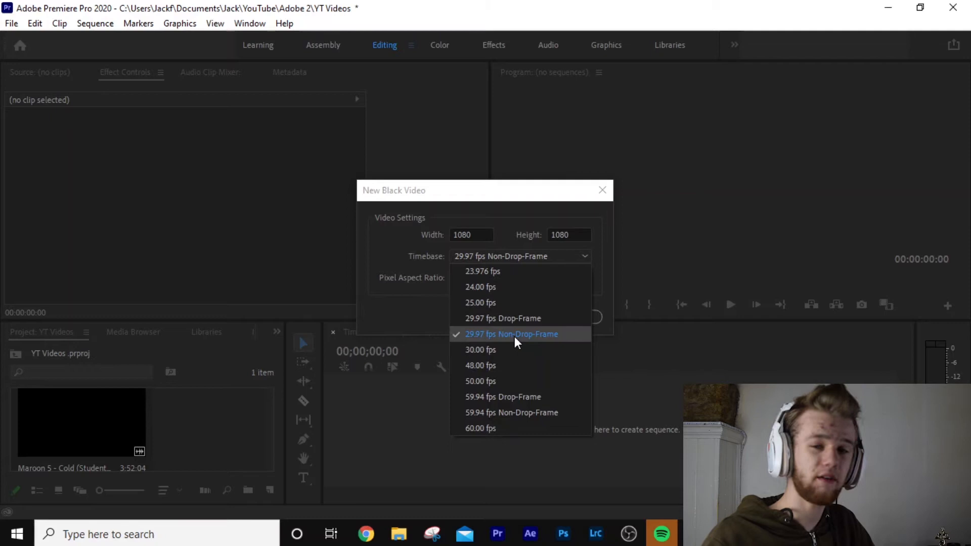
pyautogui.moveTo(484, 271)
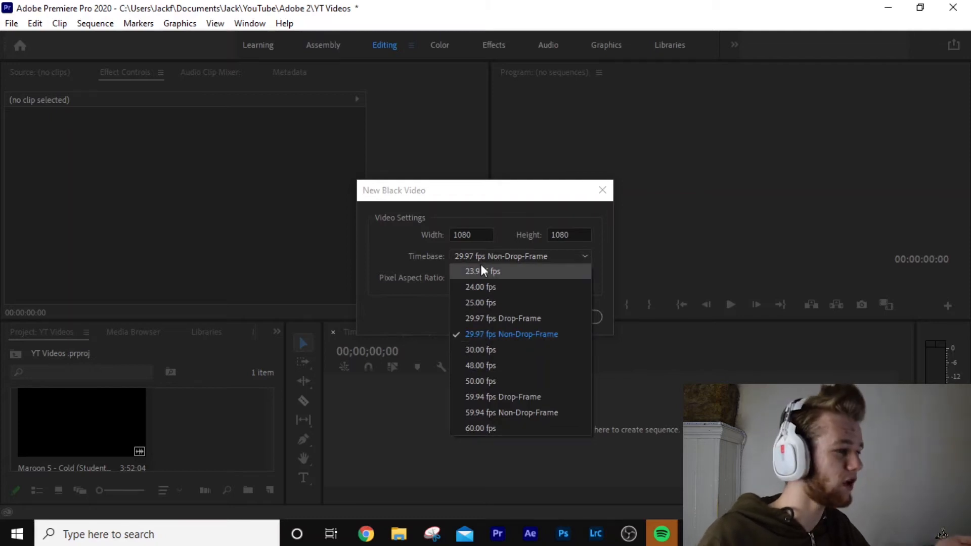
pyautogui.click(481, 349)
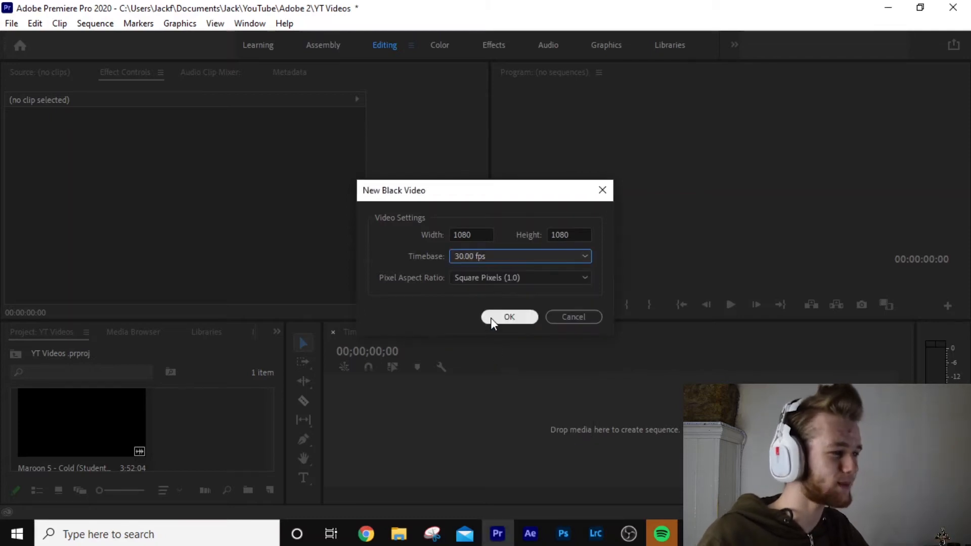
pyautogui.click(509, 317)
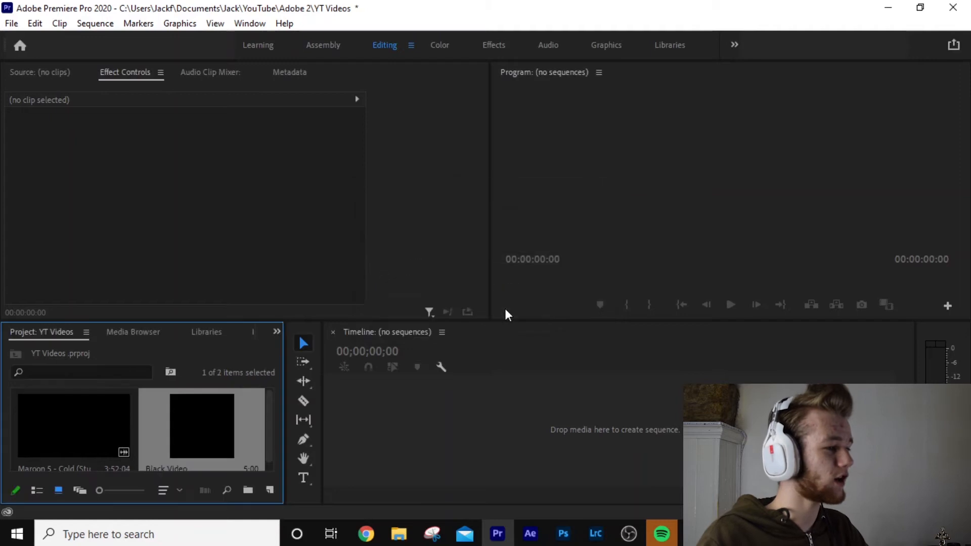
pyautogui.moveTo(511, 415)
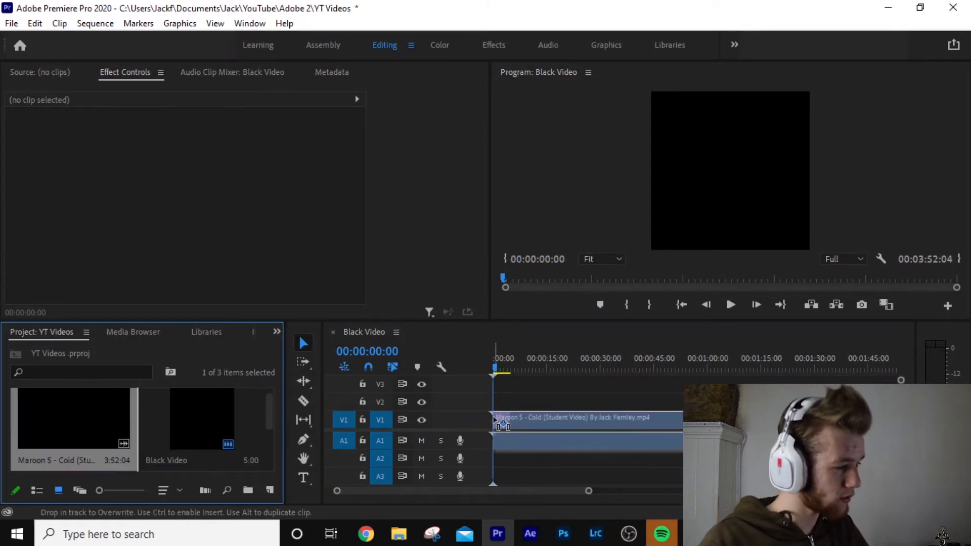
# Move the playhead to a later point in the Maroon 5 clip on the new Black Video sequence
pyautogui.click(579, 368)
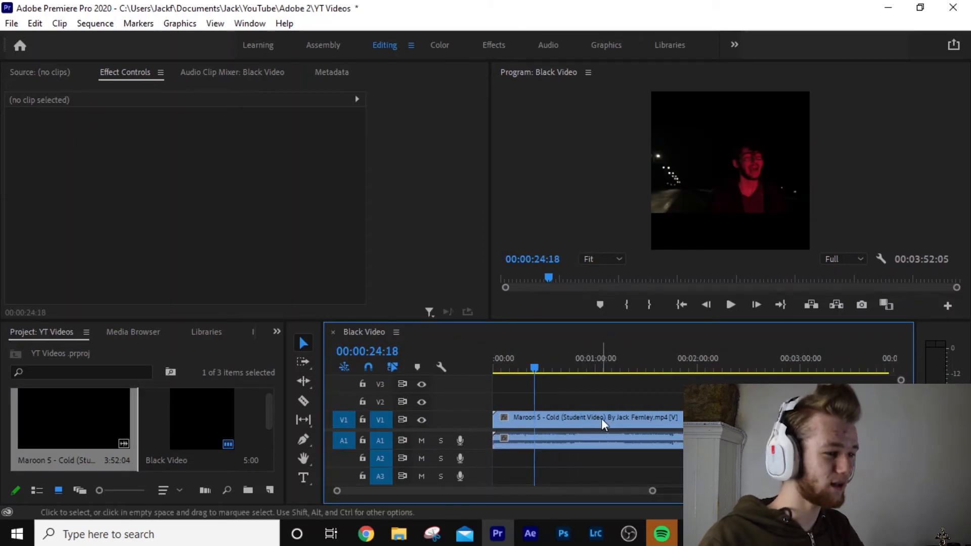
# Select the Maroon 5 clip and set its Motion Scale to 184 to fill the square
pyautogui.click(601, 418)
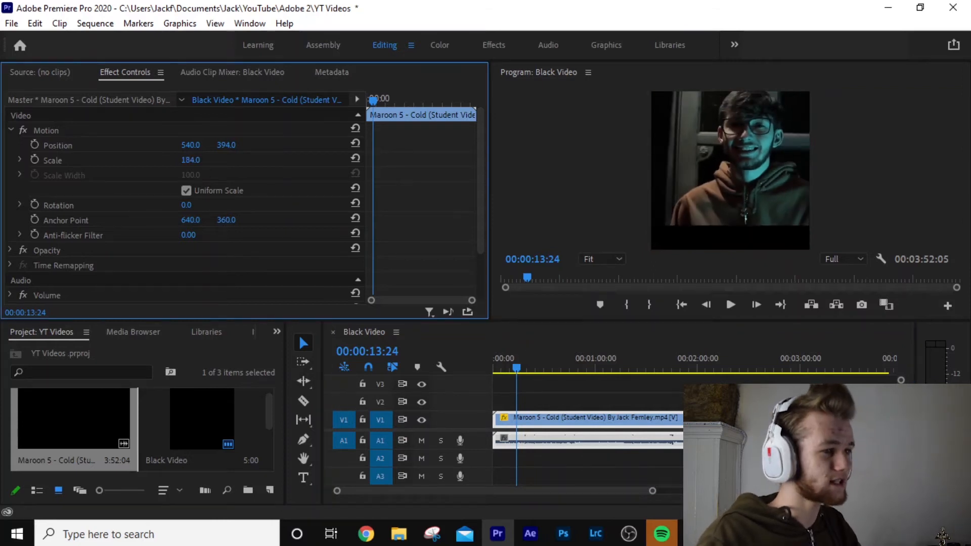
# Apply Set to Frame Size, then reset Motion so the clip sits at scale 100, centred
pyautogui.rightClick(589, 418)
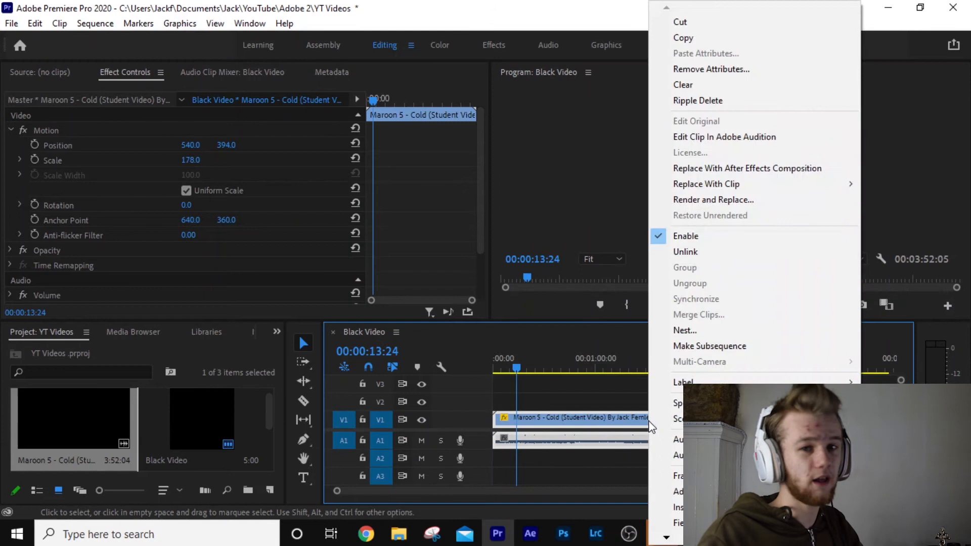
pyautogui.moveTo(517, 385)
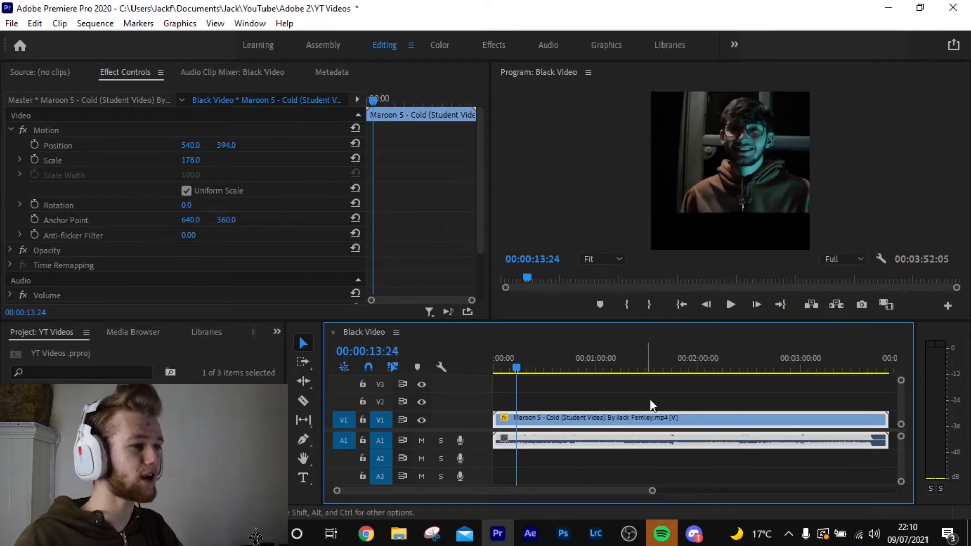
pyautogui.click(355, 159)
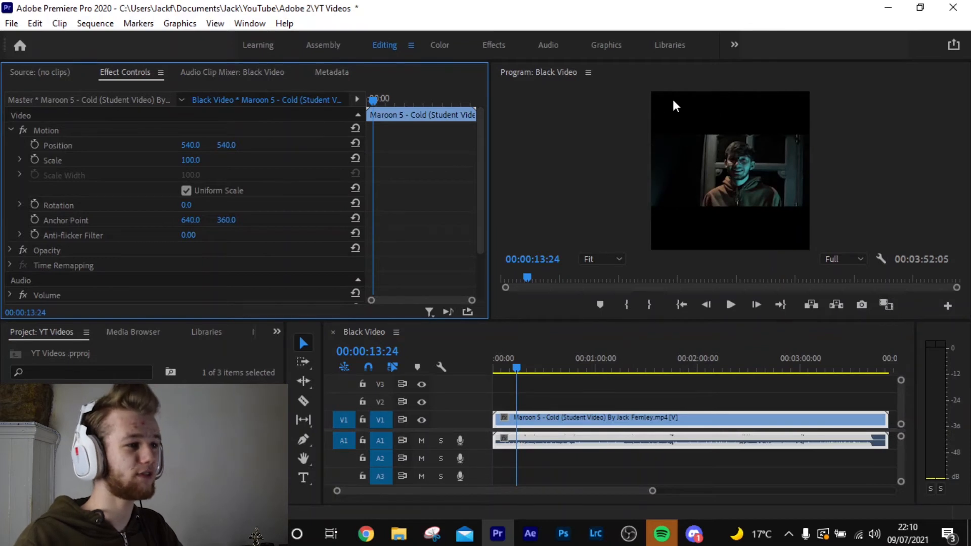
pyautogui.moveTo(735, 225)
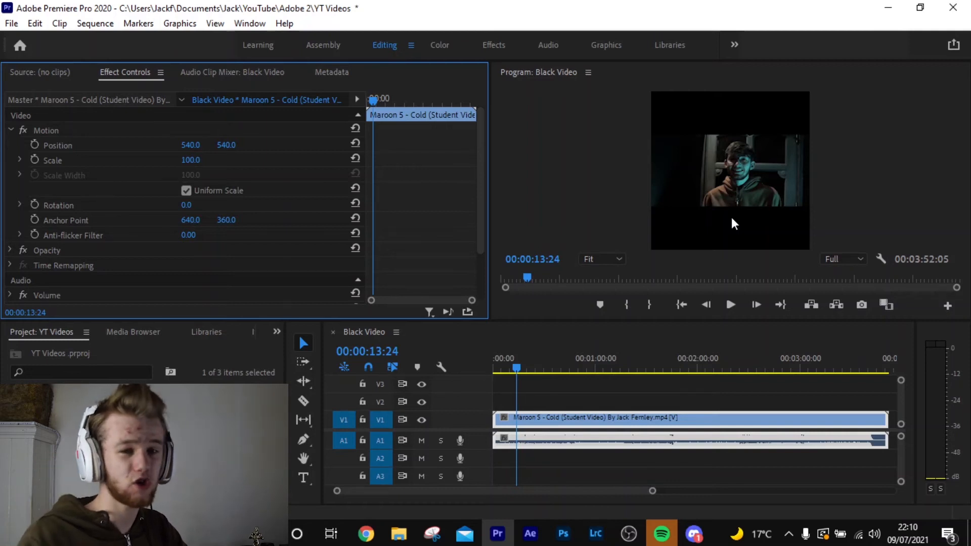
pyautogui.moveTo(617, 364)
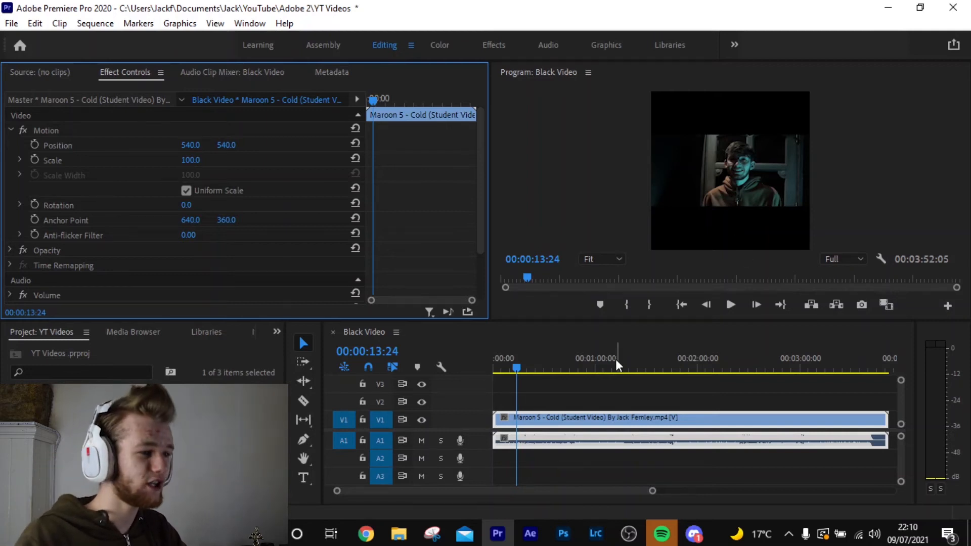